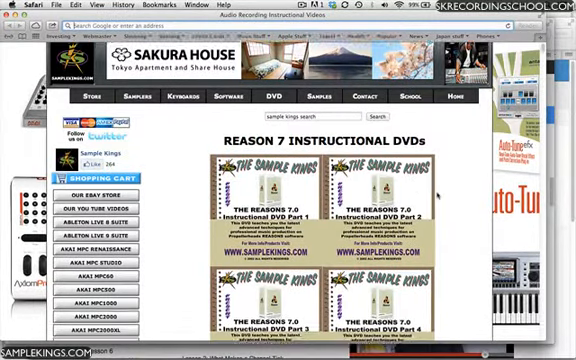
Step: Scroll down in the rack to bring the Dr. OctoRex slice edit display into view
scroll("down", 3)
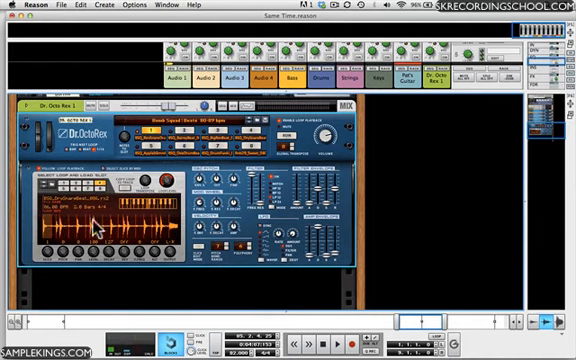
mouse_move(148, 222)
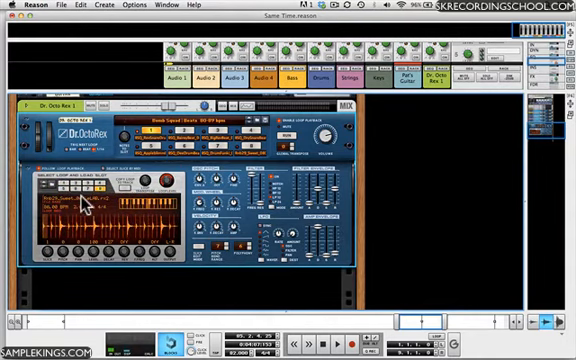
mouse_move(82, 204)
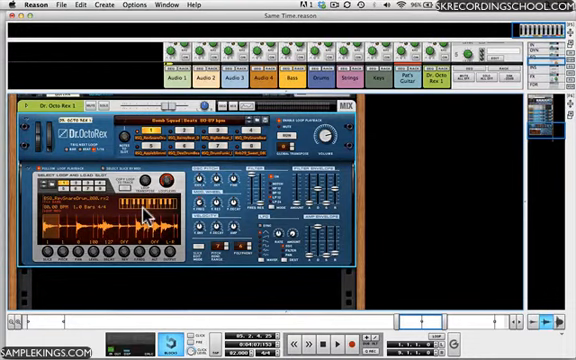
mouse_move(222, 208)
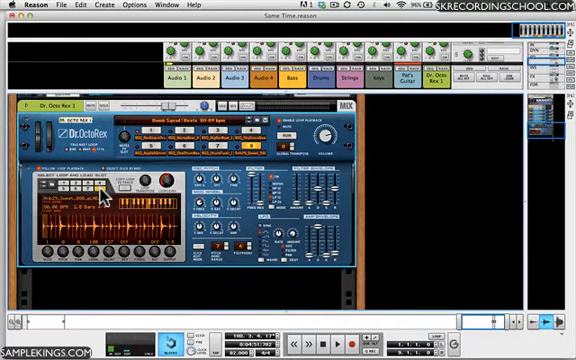
mouse_move(44, 210)
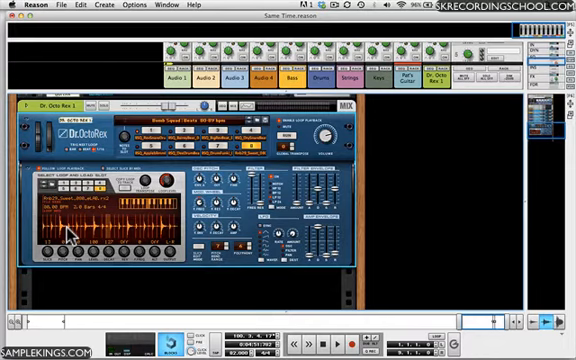
mouse_move(164, 122)
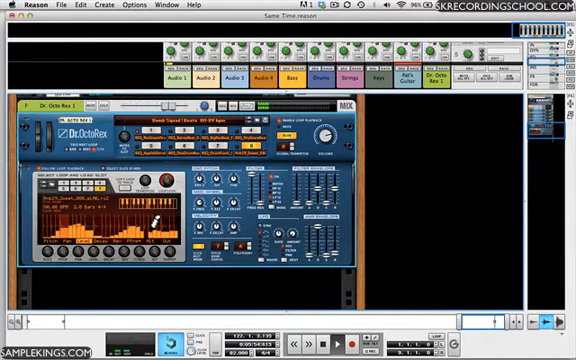
Step: Undo the last per-slice bar edit, reverting the slices to a uniform level
key("cmd+z")
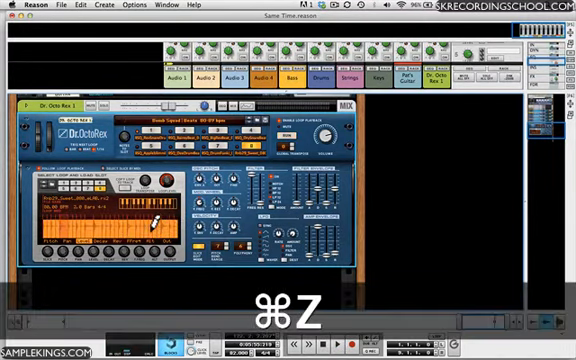